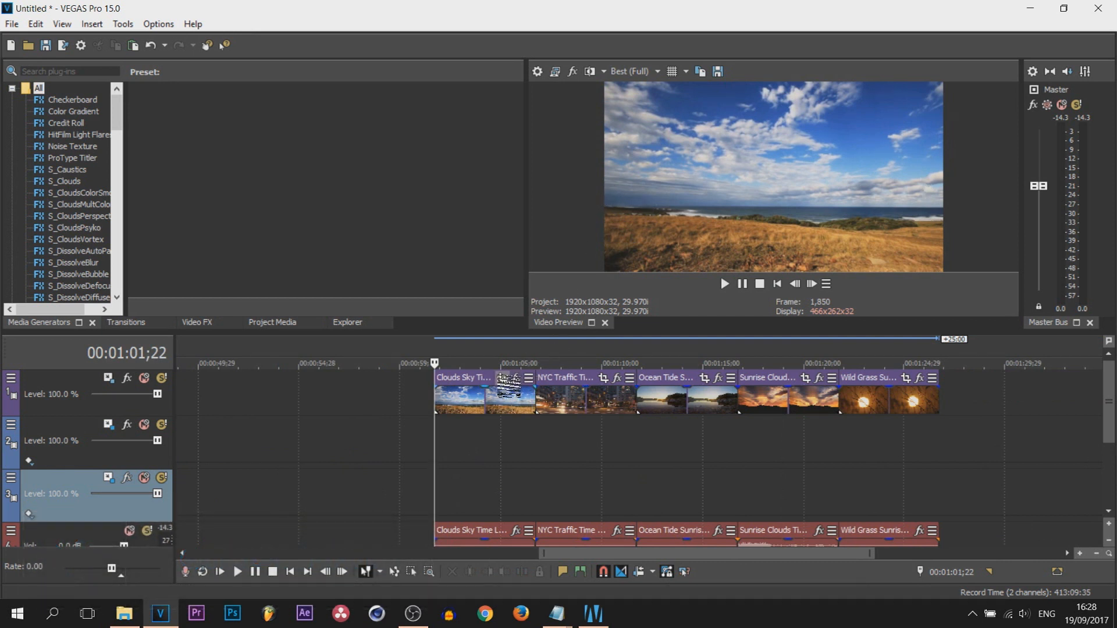
{"action": "mouse_move", "coordinate": [502, 378]}
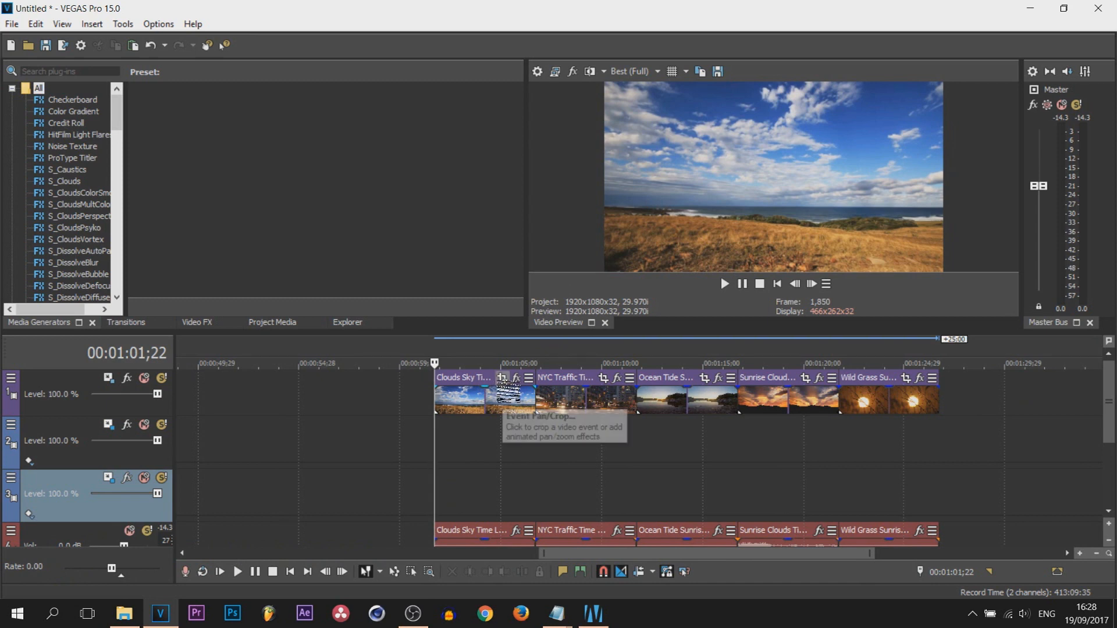
Bring up the Event Pan/Crop window for the Clouds Sky Time Lapse clip
{"action": "left_click", "coordinate": [502, 378]}
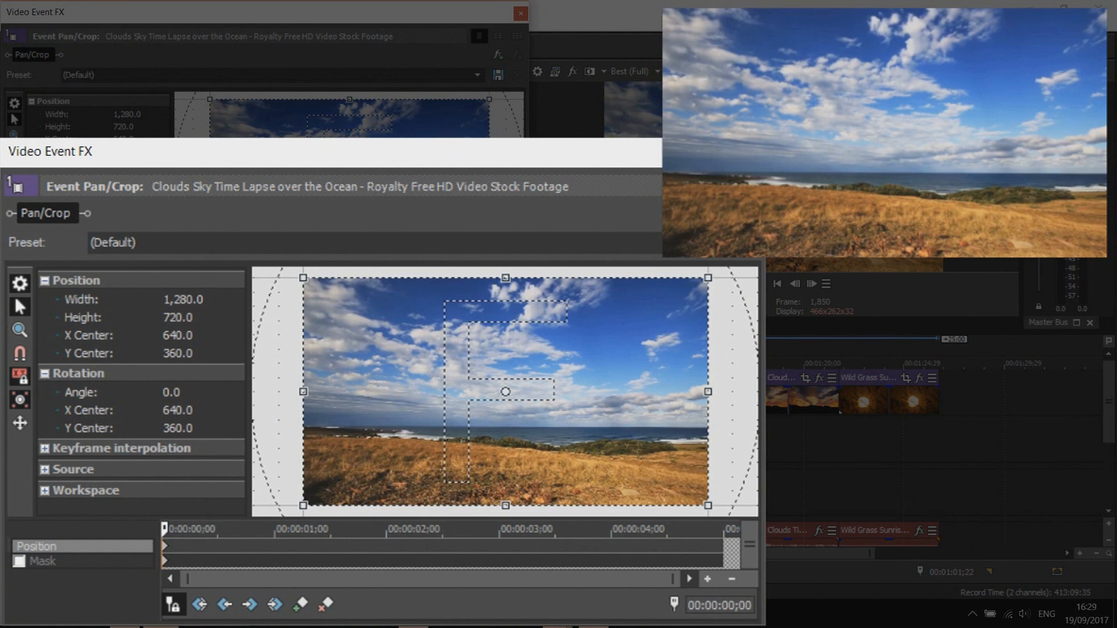
{"action": "mouse_move", "coordinate": [341, 350]}
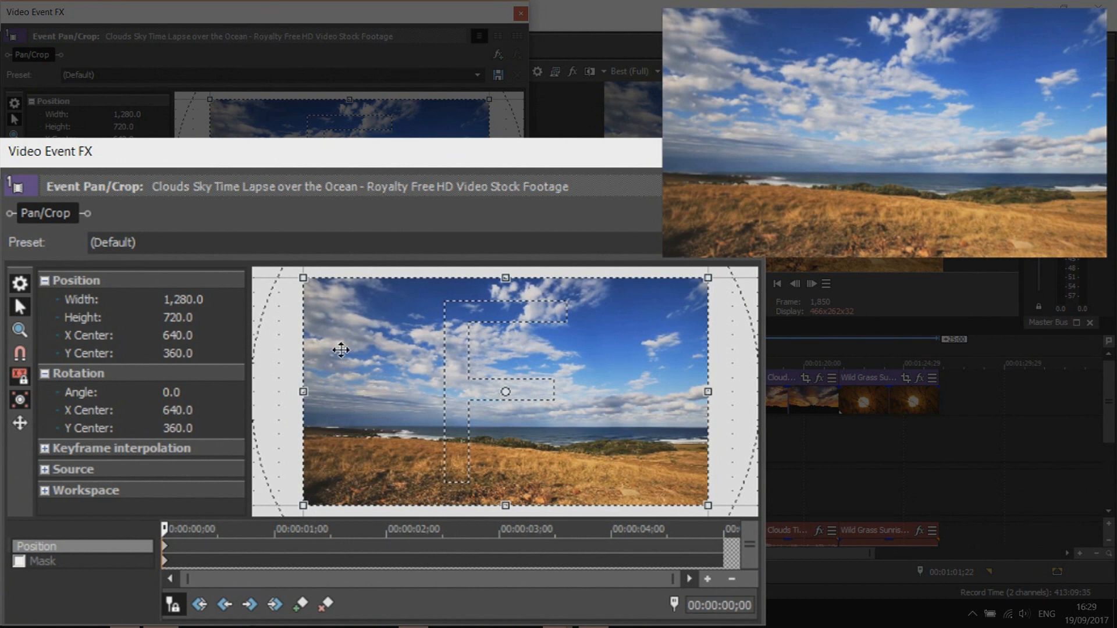
{"action": "mouse_move", "coordinate": [20, 399]}
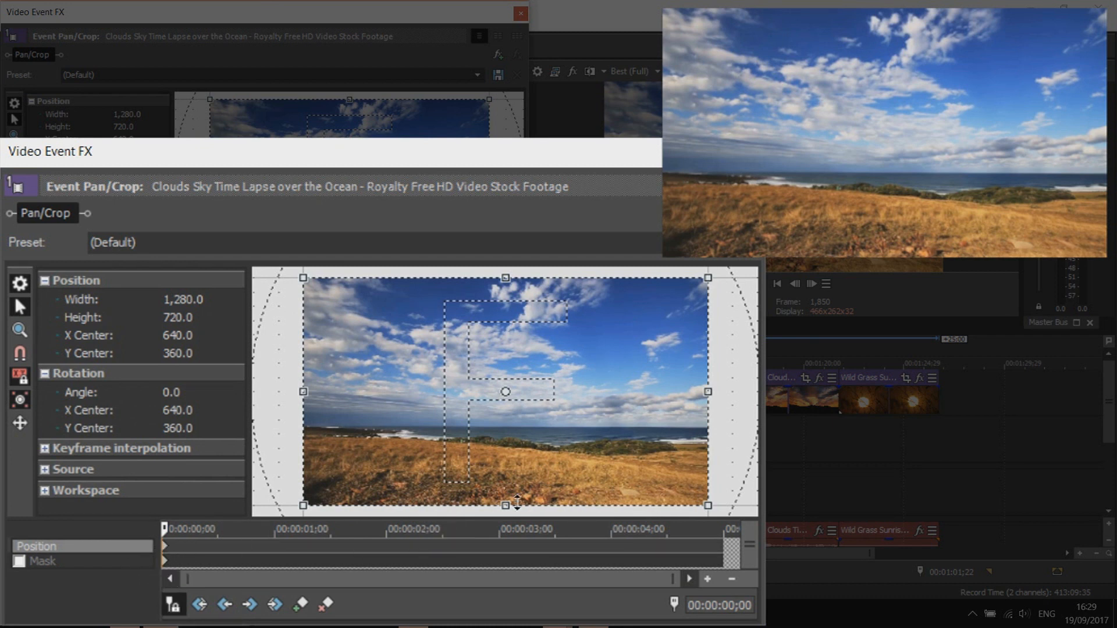
Shrink the crop frame to 825.5 by 464.4 and shift it left to X center 416.1
{"action": "left_click_drag", "start_coordinate": [708, 504], "coordinate": [683, 491]}
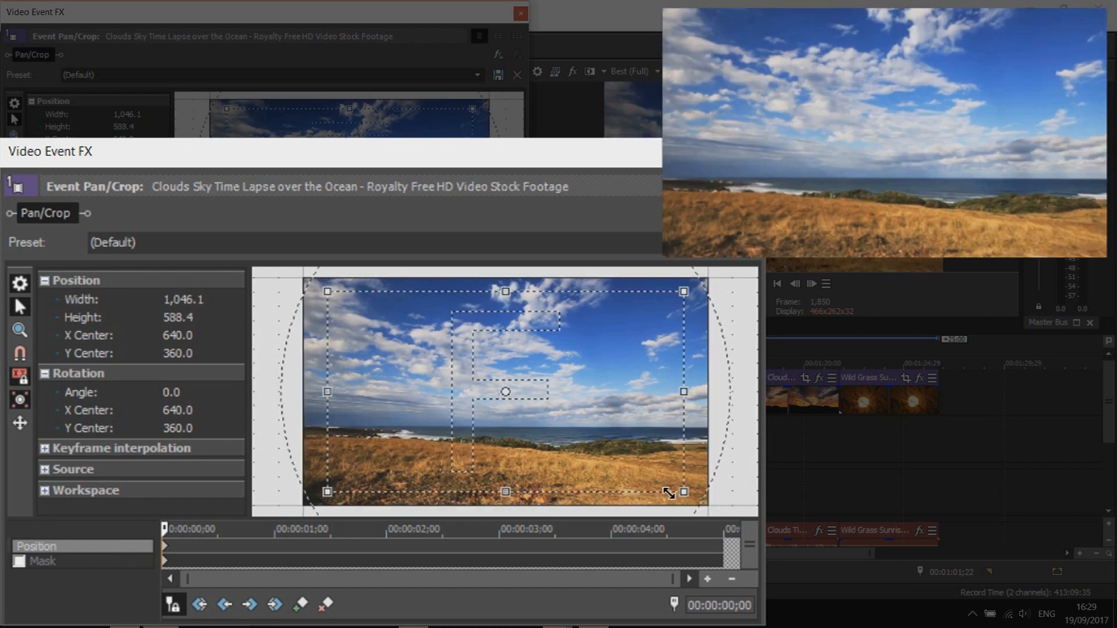
{"action": "left_click_drag", "start_coordinate": [683, 491], "coordinate": [643, 471]}
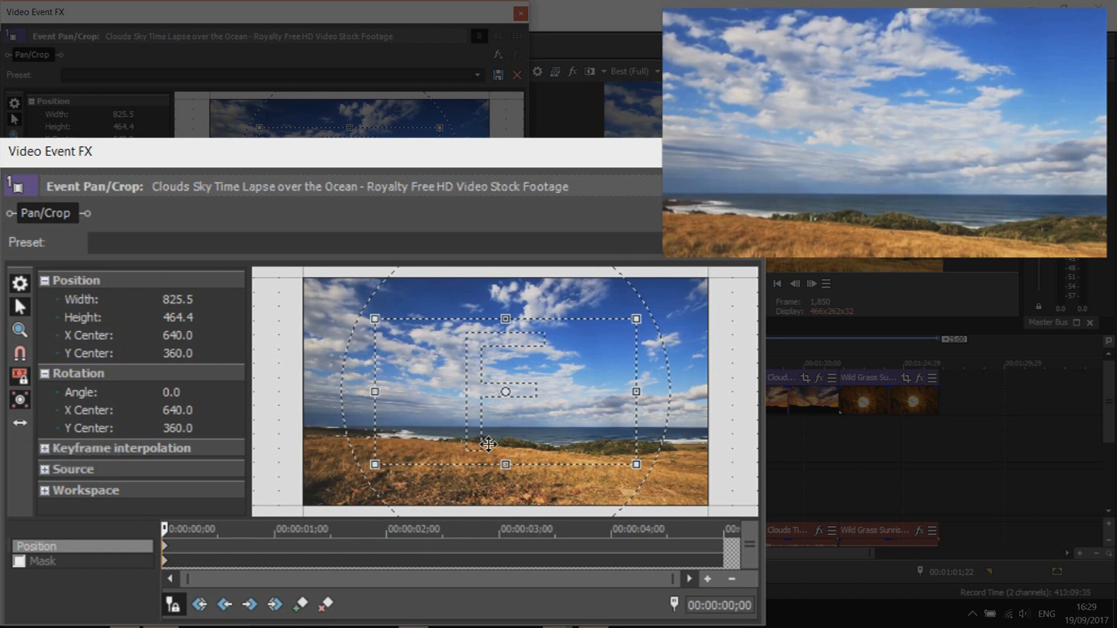
{"action": "left_click_drag", "start_coordinate": [487, 445], "coordinate": [486, 382]}
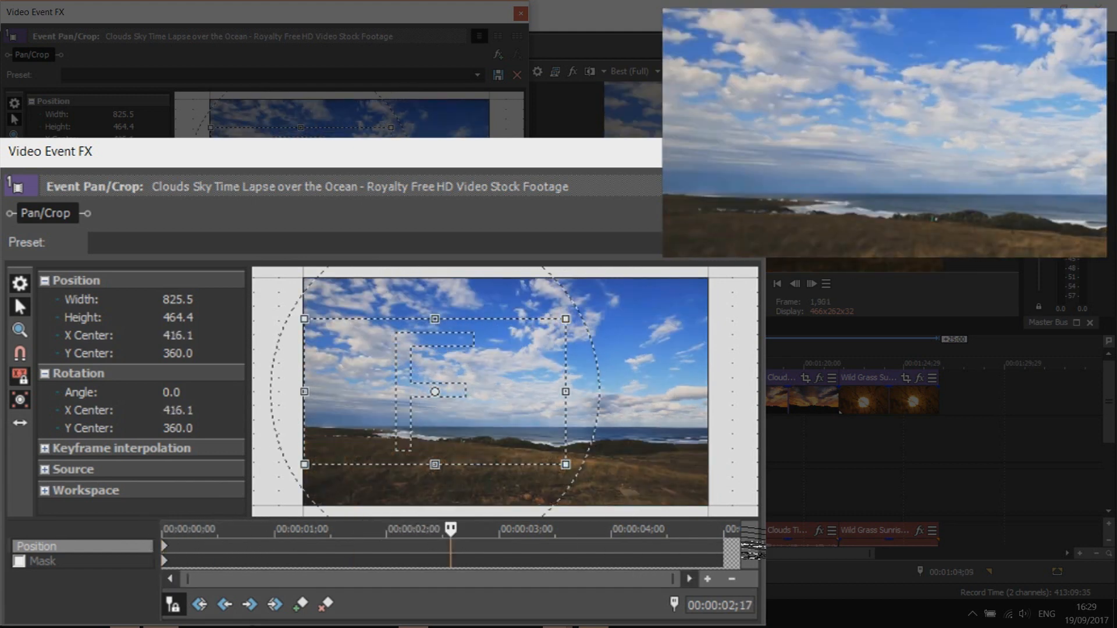
At about 00:00:02;29, pan the zoomed frame right to X center 820.5, creating a keyframe
{"action": "left_click_drag", "start_coordinate": [452, 546], "coordinate": [722, 546]}
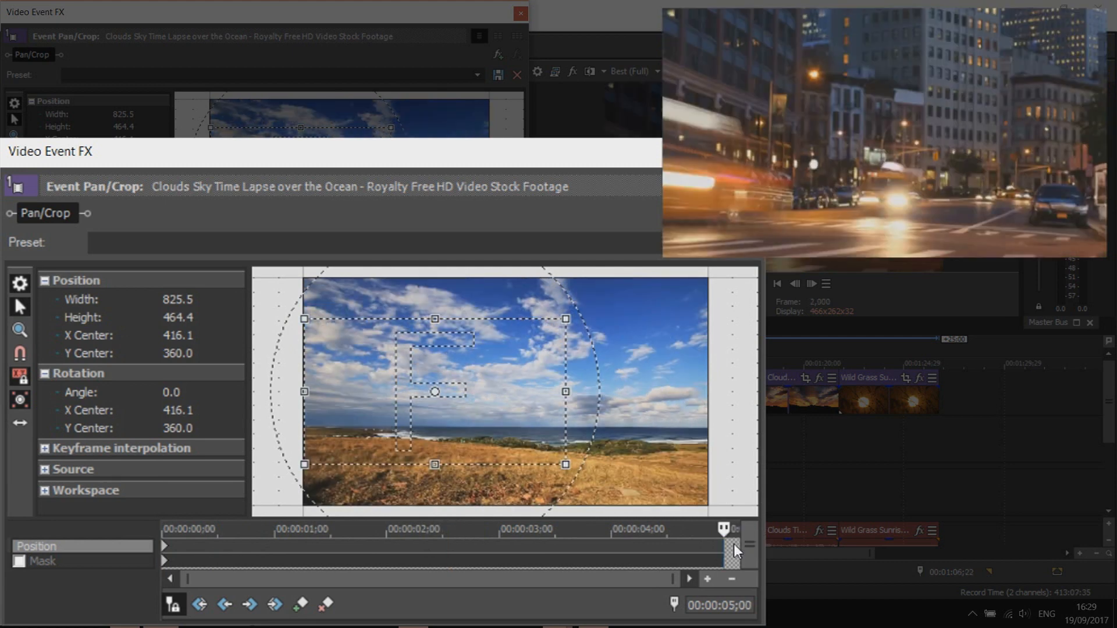
{"action": "mouse_move", "coordinate": [504, 387]}
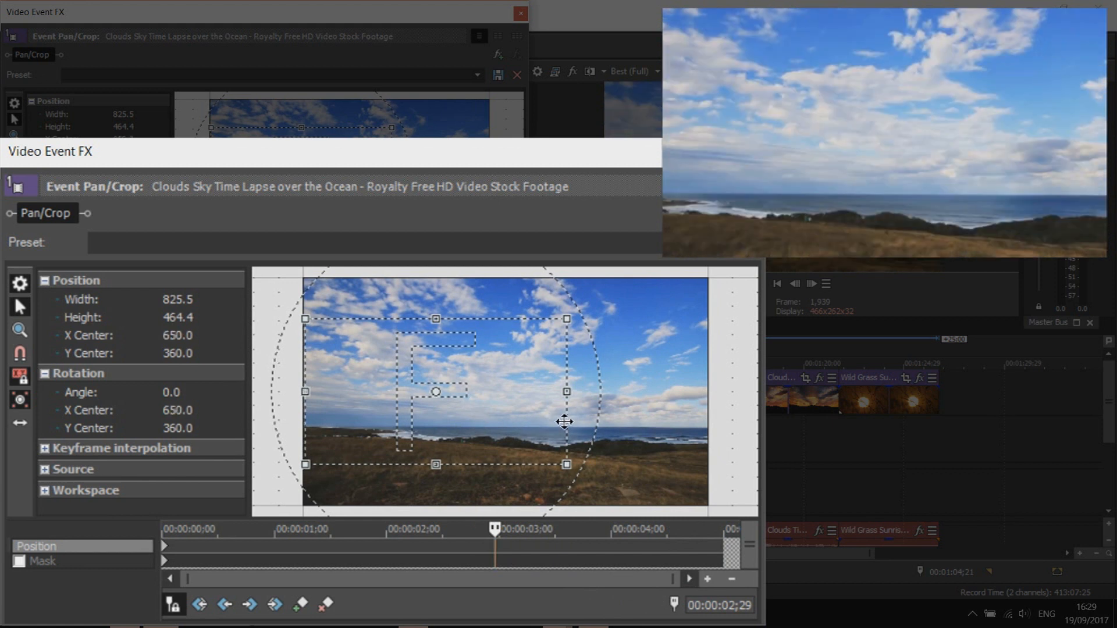
{"action": "left_click_drag", "start_coordinate": [433, 392], "coordinate": [567, 392]}
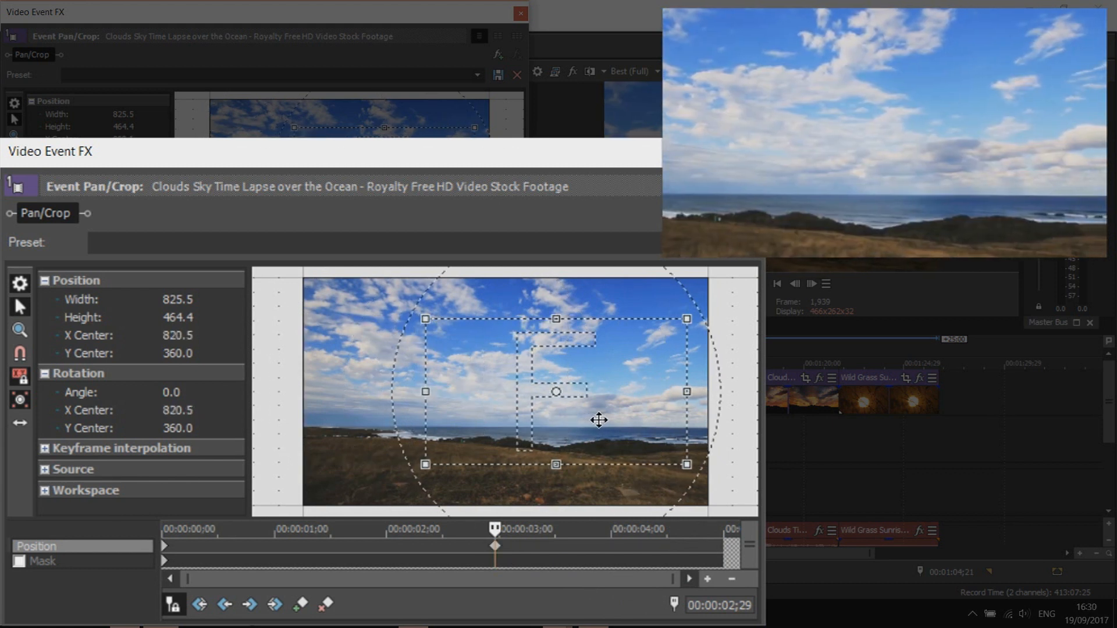
{"action": "left_click_drag", "start_coordinate": [600, 420], "coordinate": [602, 356]}
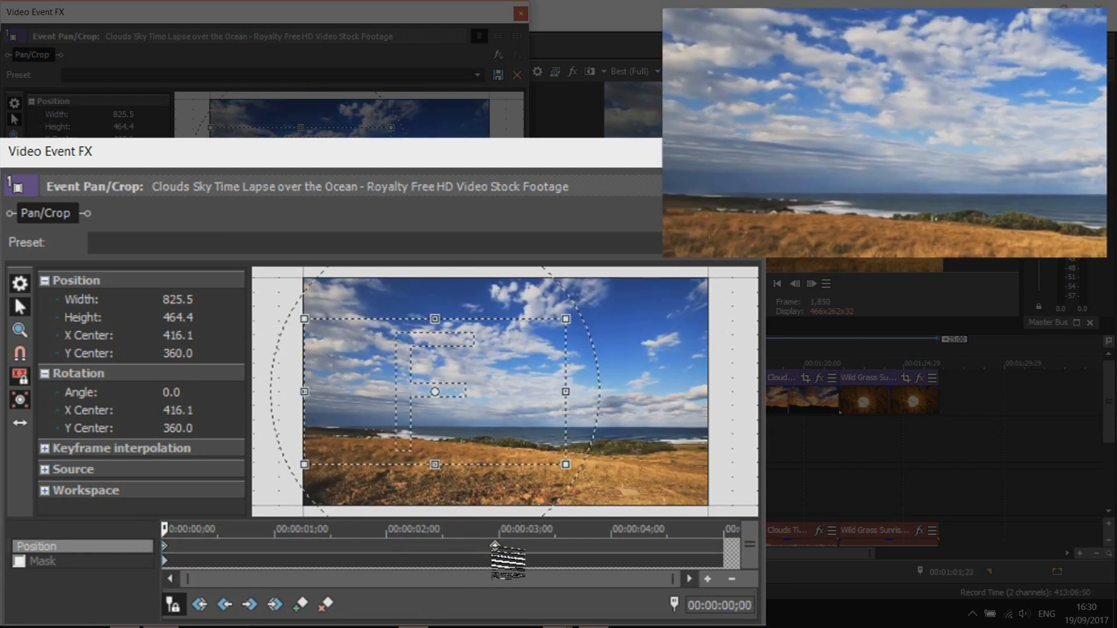
Set the pan keyframe's interpolation to Smooth
{"action": "right_click", "coordinate": [377, 346]}
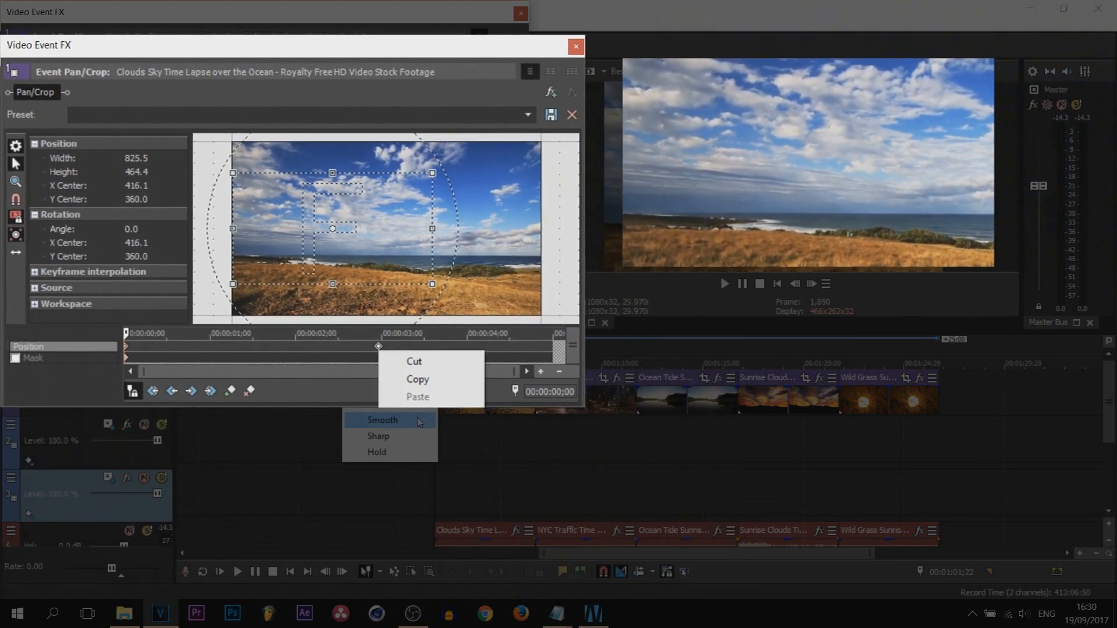
{"action": "left_click", "coordinate": [575, 45]}
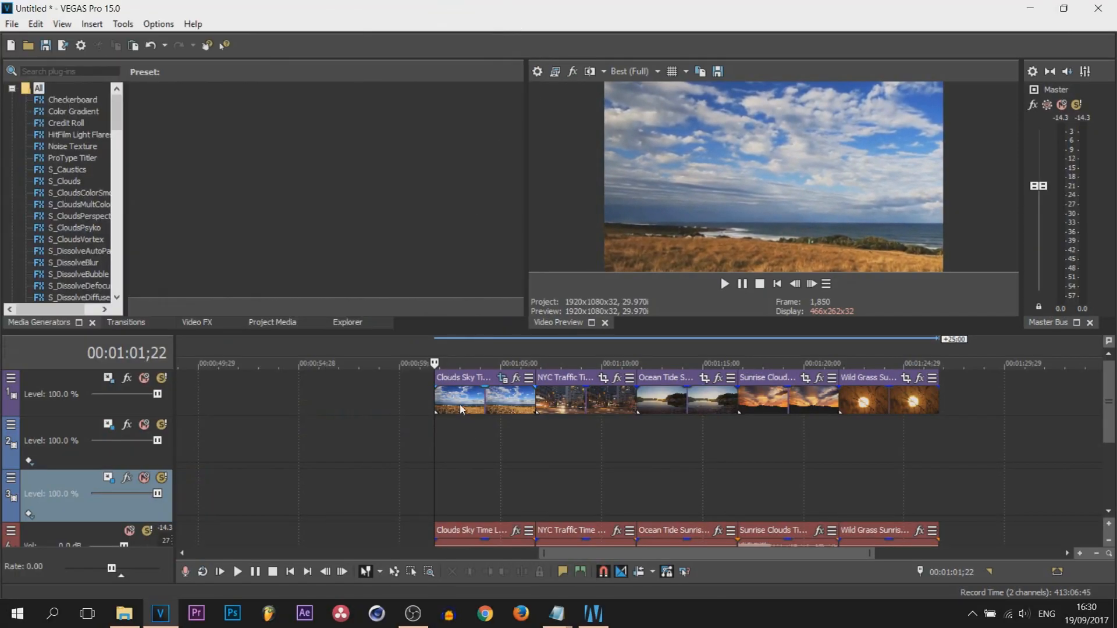
{"action": "mouse_move", "coordinate": [495, 417]}
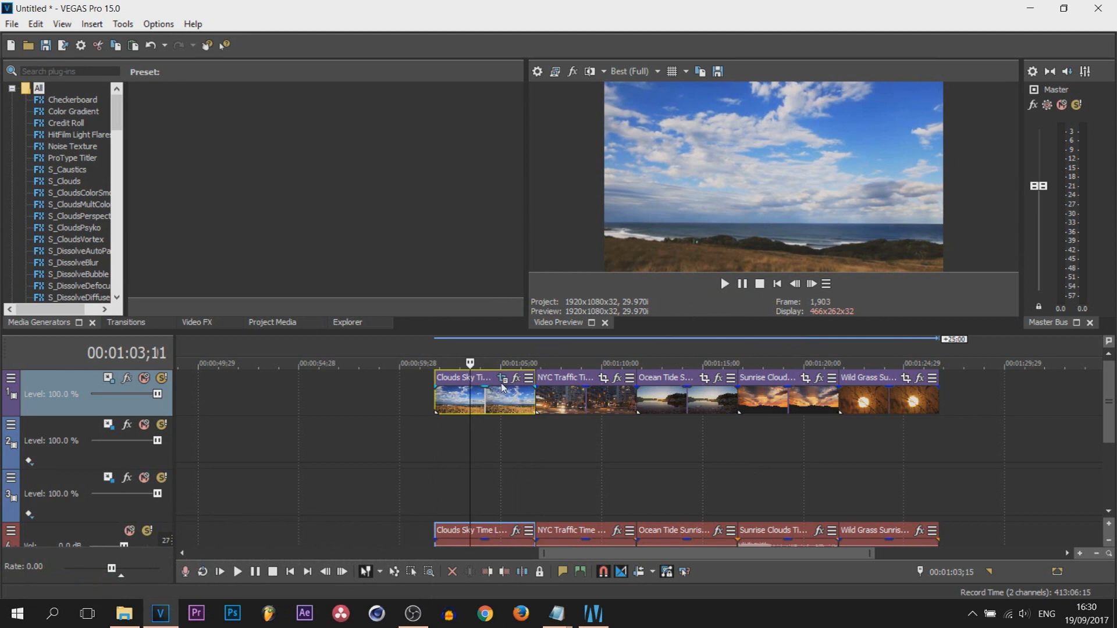
Stop the clouds preview and bring up Pan/Crop for the NYC Traffic clip
{"action": "left_click", "coordinate": [502, 378]}
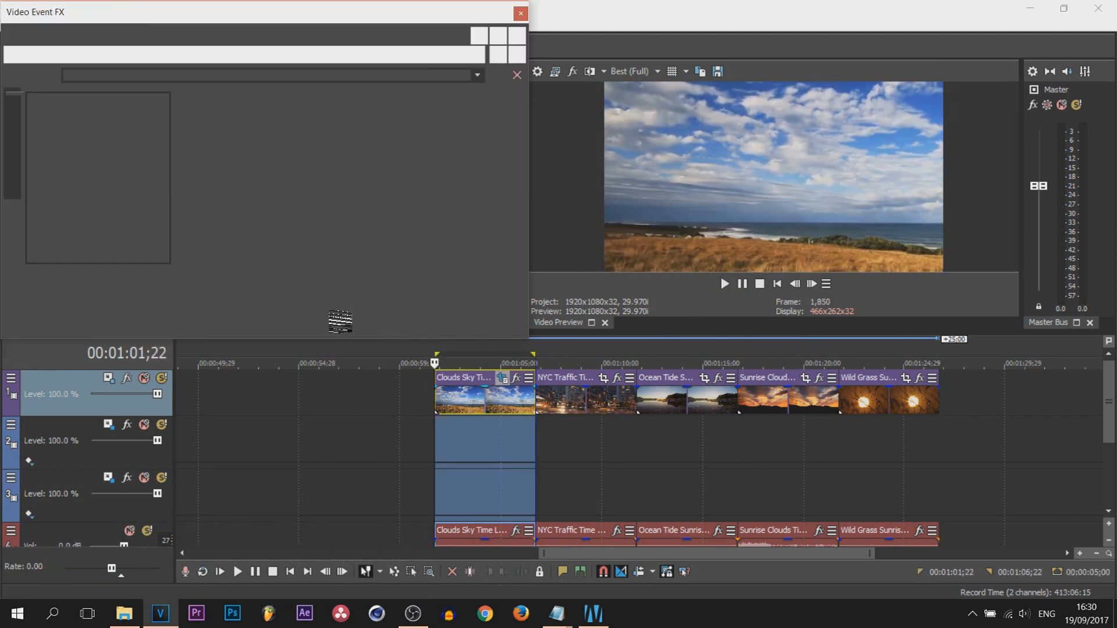
{"action": "left_click", "coordinate": [501, 378]}
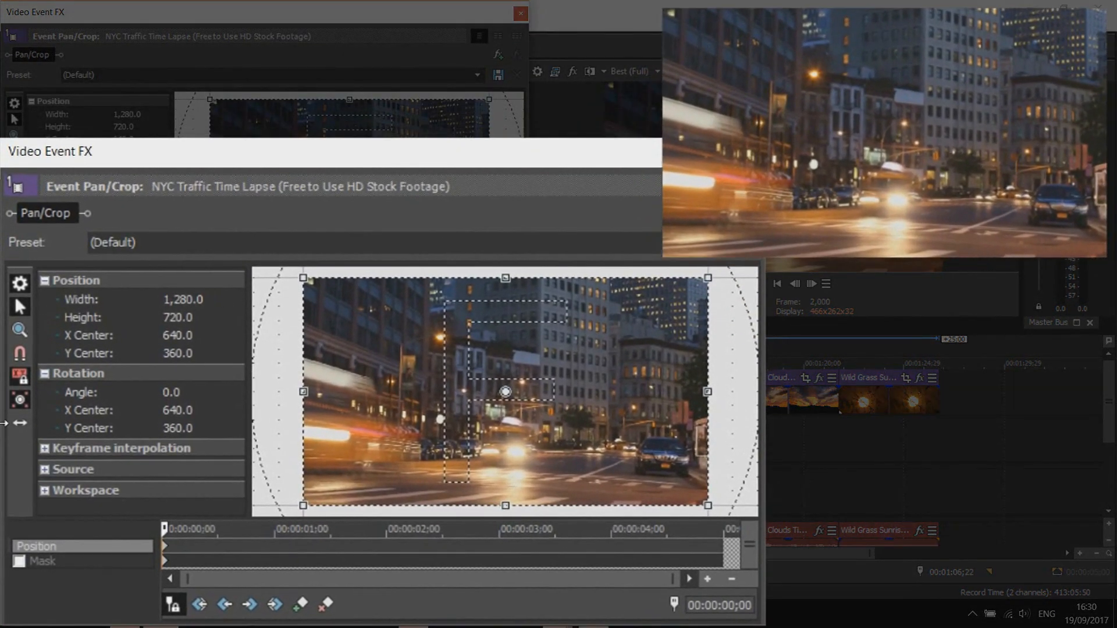
{"action": "mouse_move", "coordinate": [20, 399]}
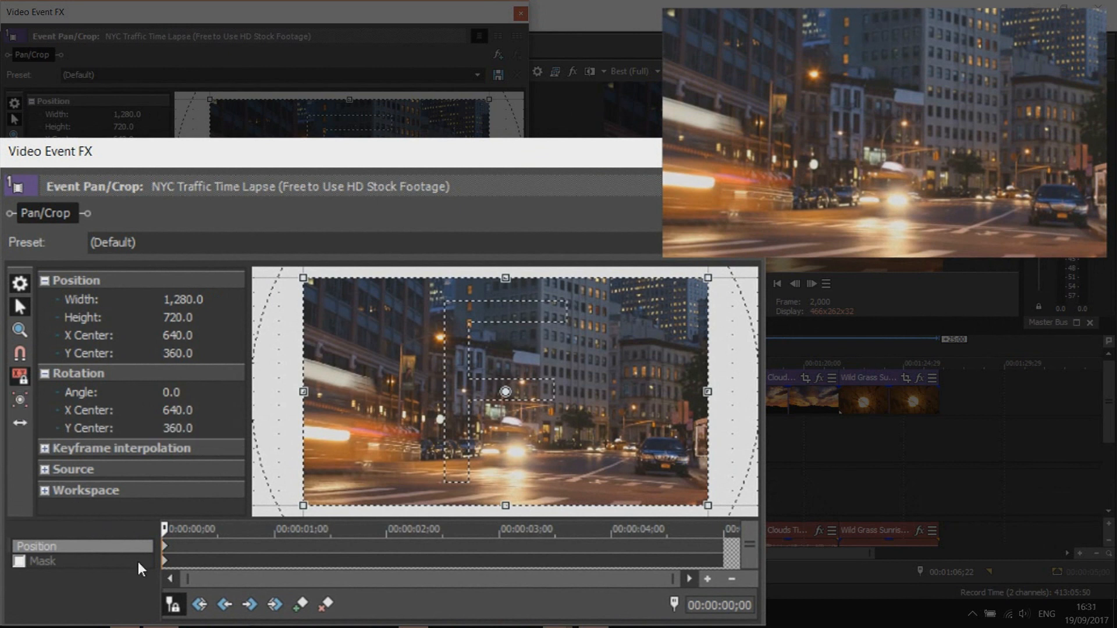
{"action": "mouse_move", "coordinate": [65, 554]}
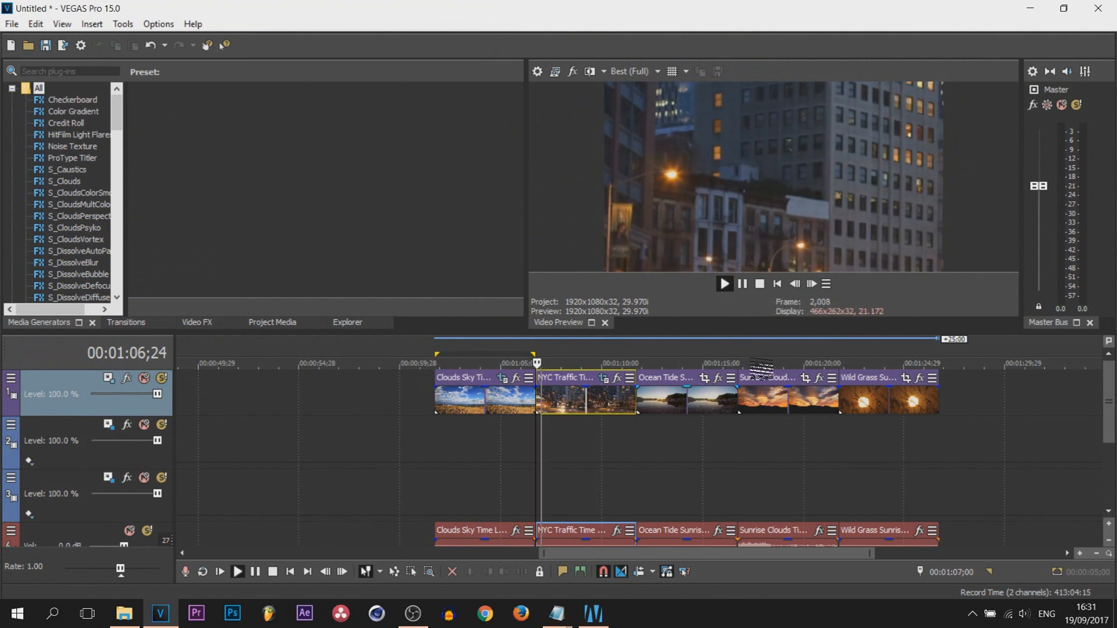
Resize the Ocean Tide Sunrise clip's crop frame to a tighter zoomed-in framing
{"action": "left_click", "coordinate": [723, 284]}
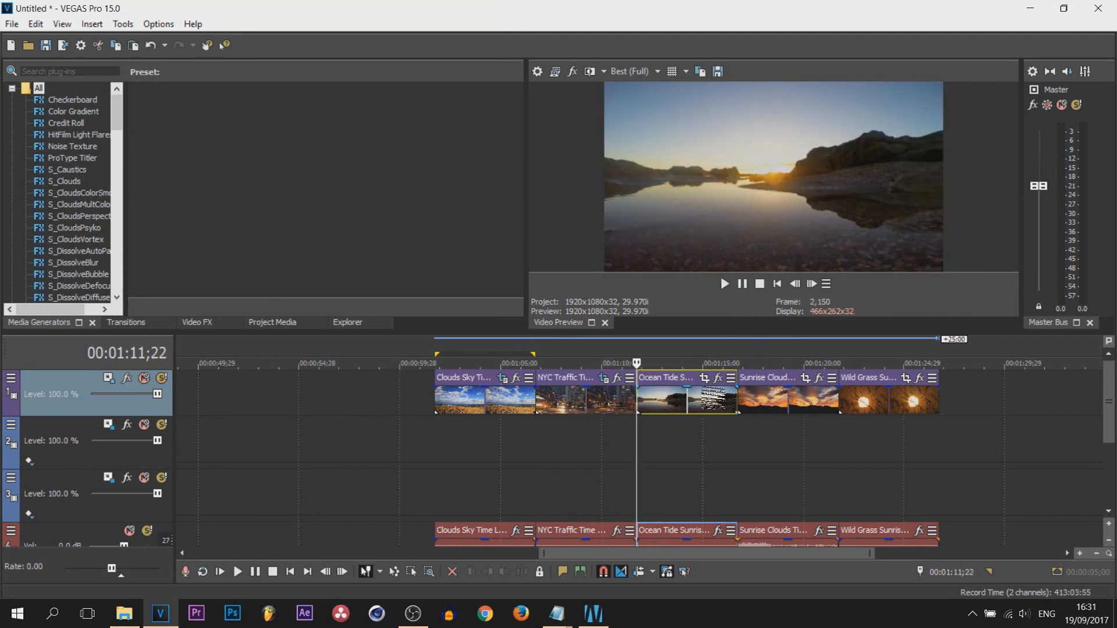
{"action": "left_click", "coordinate": [705, 378]}
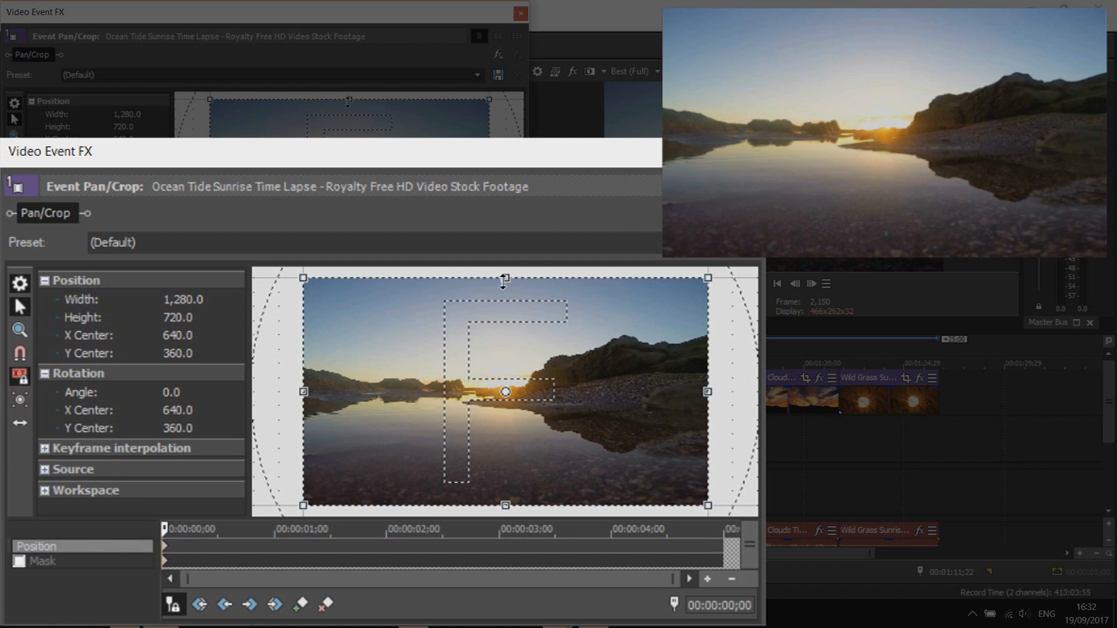
{"action": "left_click_drag", "start_coordinate": [503, 278], "coordinate": [503, 293]}
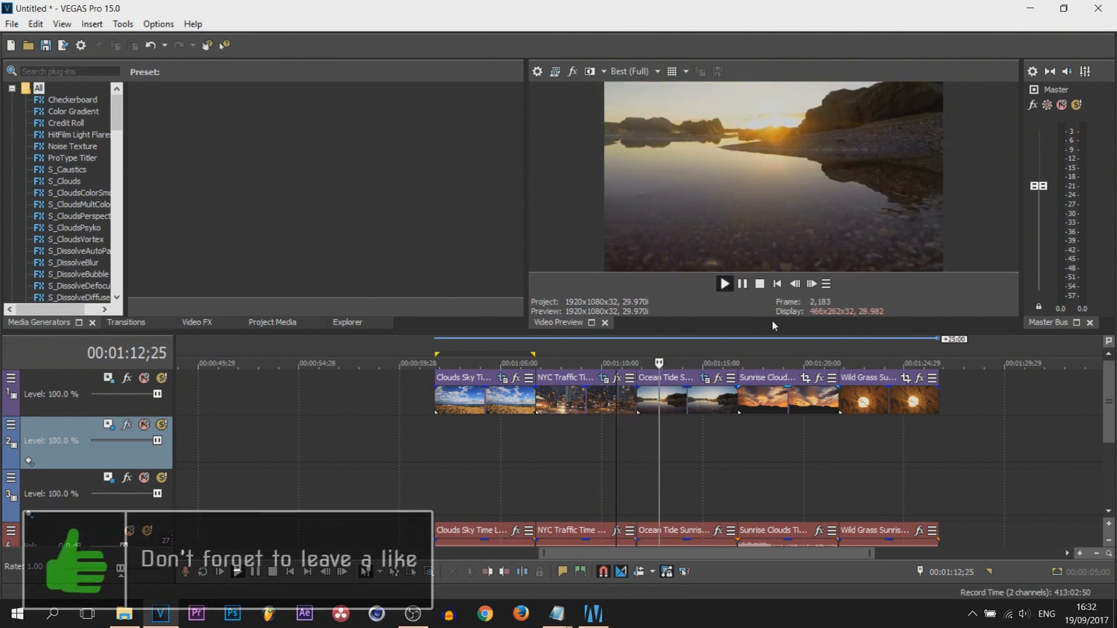
Zoom the Sunrise Clouds crop to about 297.5 by 167.4 at the sky's centre and close the window
{"action": "left_click", "coordinate": [742, 283]}
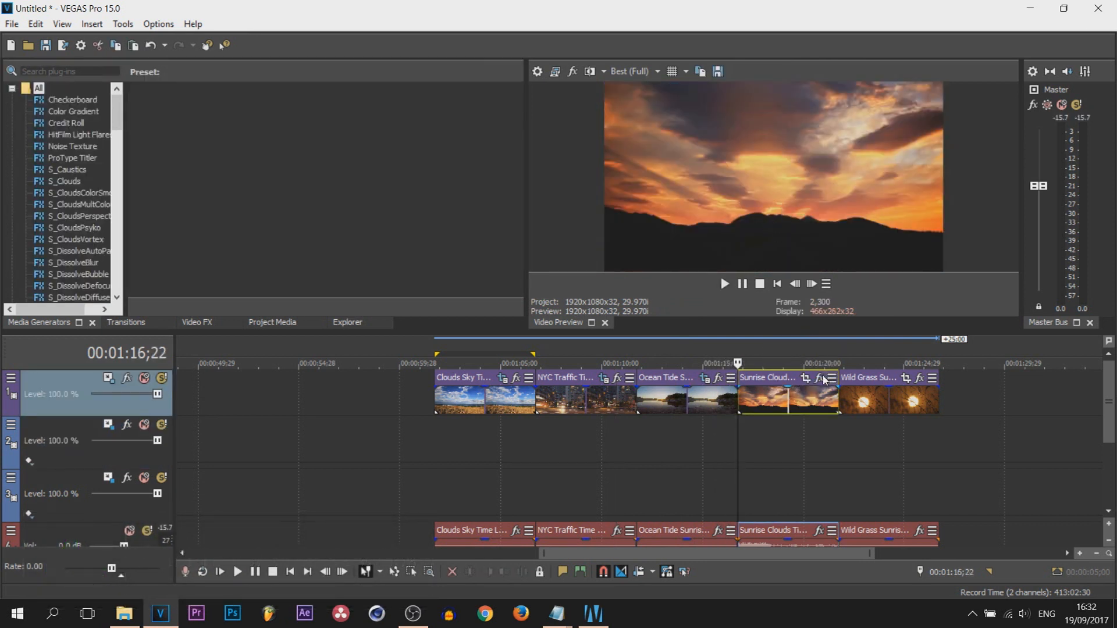
{"action": "left_click", "coordinate": [805, 377]}
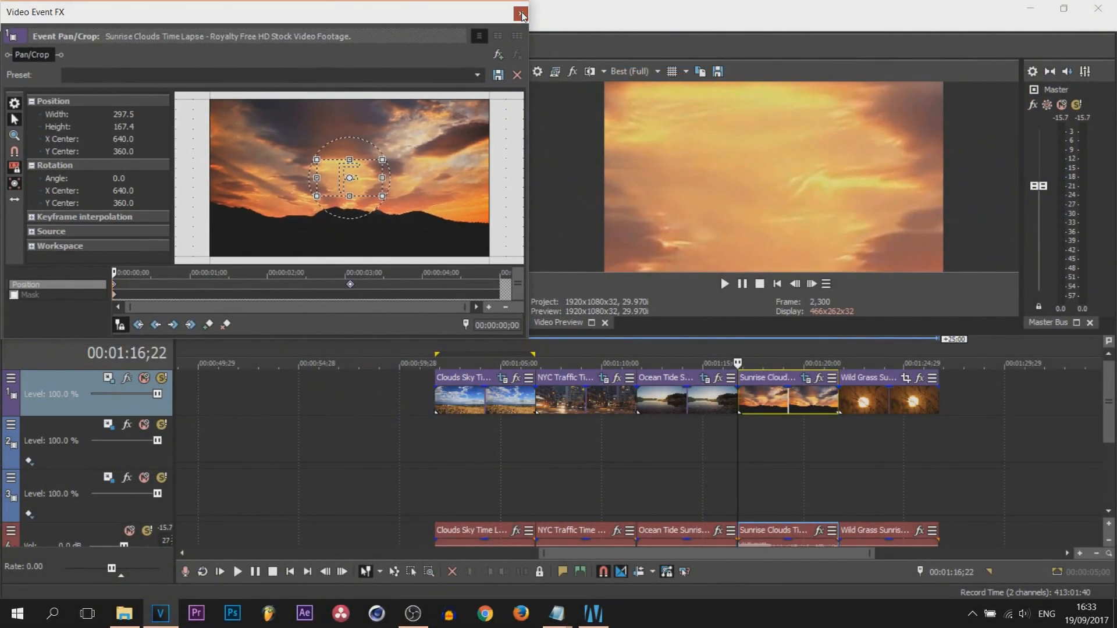
{"action": "left_click", "coordinate": [521, 15]}
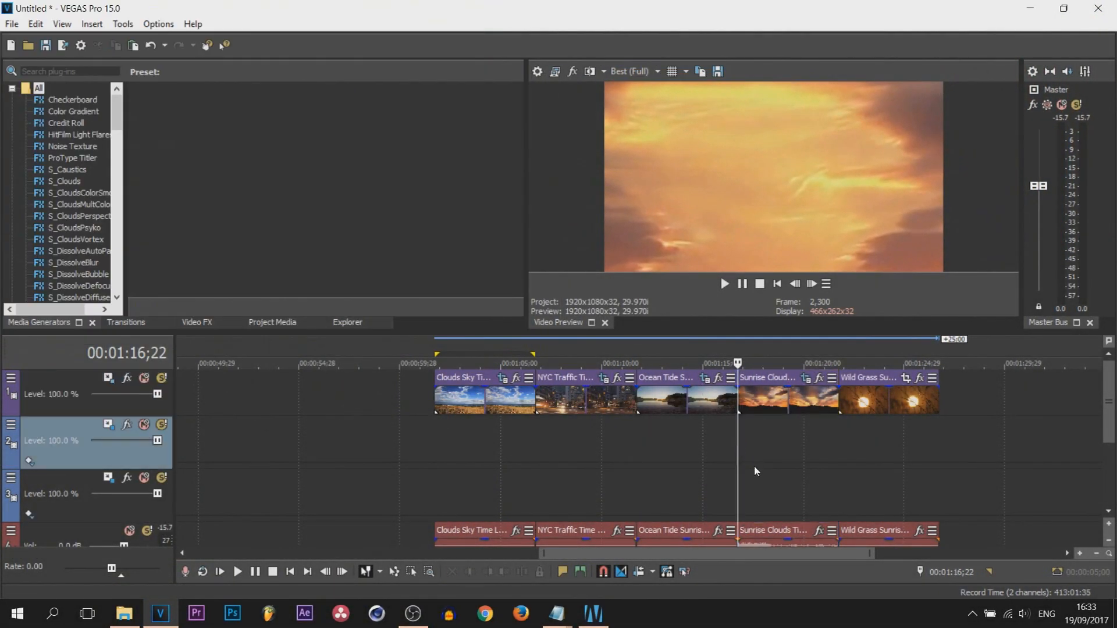
Select the Wild Grass Sunrise clip on the timeline
{"action": "left_click", "coordinate": [237, 572]}
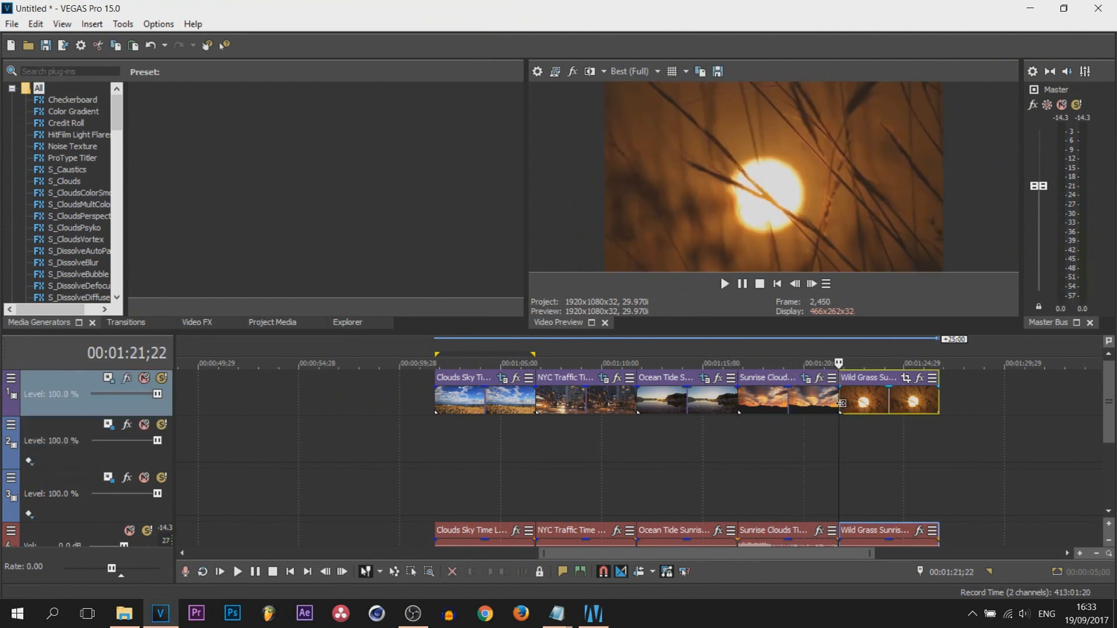
{"action": "mouse_move", "coordinate": [841, 404]}
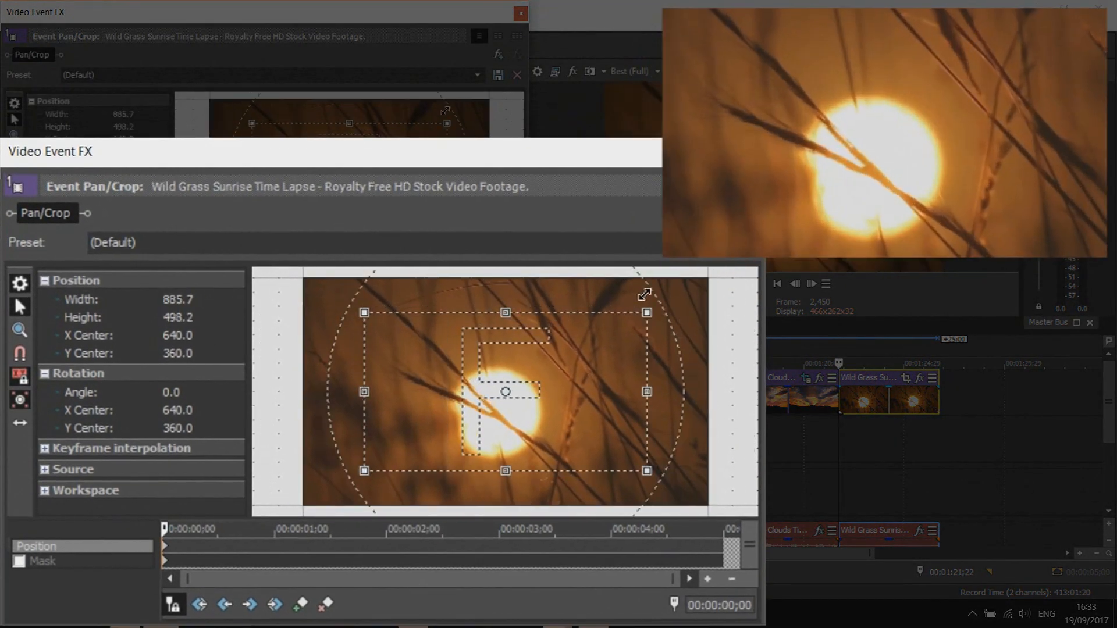
Zoom the crop to about 593 by 334 around the sun, shifted down-left and rotated -22.5°
{"action": "left_click_drag", "start_coordinate": [647, 313], "coordinate": [621, 325]}
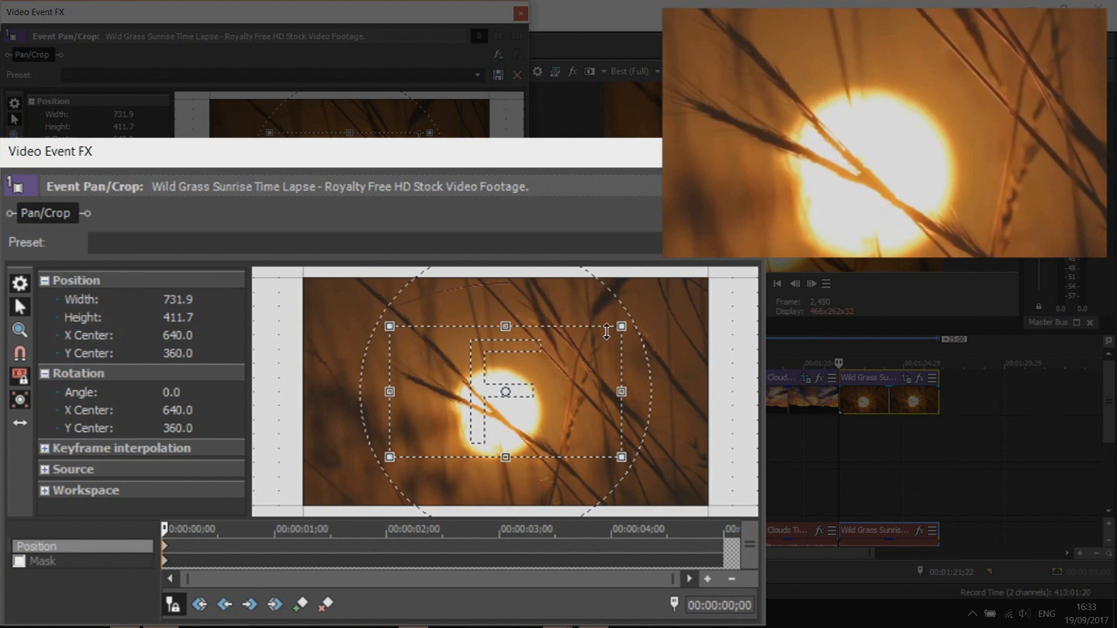
{"action": "left_click_drag", "start_coordinate": [621, 326], "coordinate": [606, 331]}
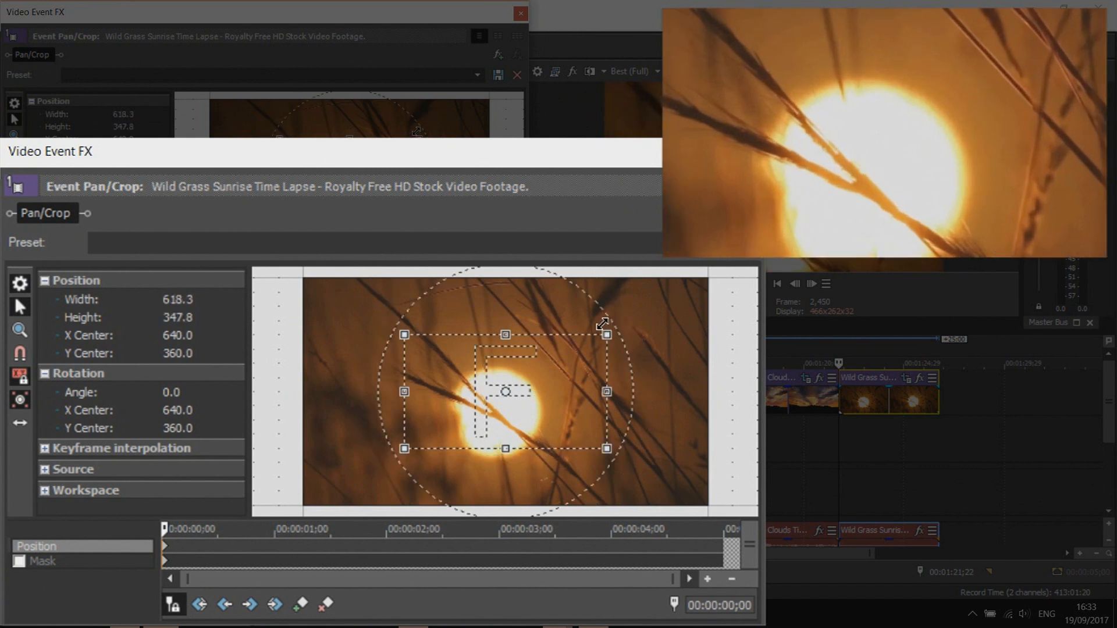
{"action": "left_click_drag", "start_coordinate": [605, 334], "coordinate": [597, 340]}
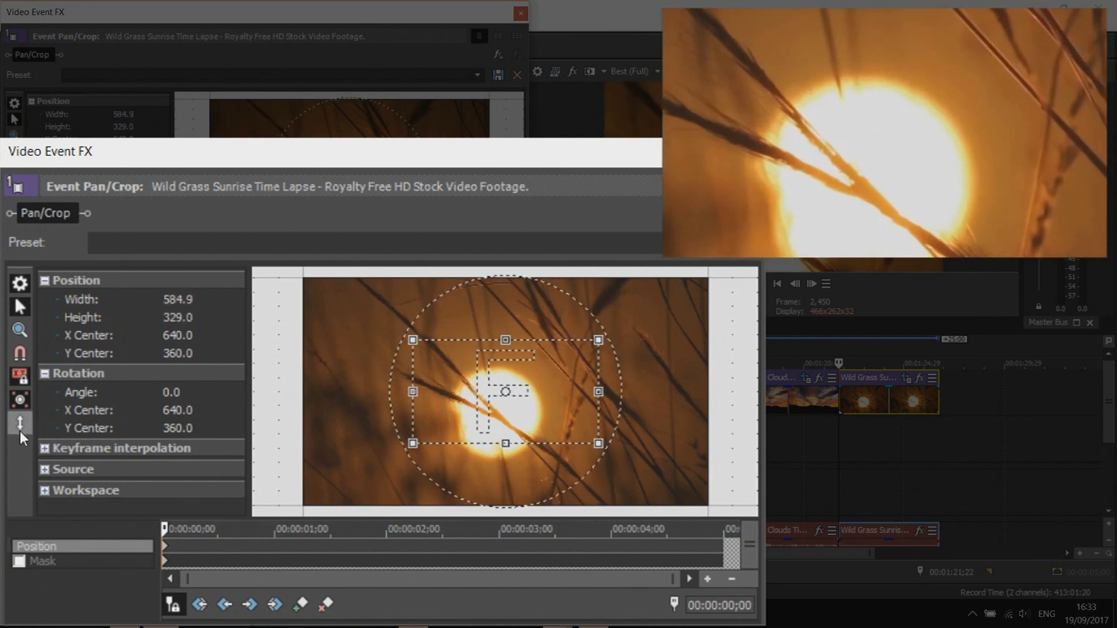
{"action": "left_click_drag", "start_coordinate": [504, 391], "coordinate": [530, 436]}
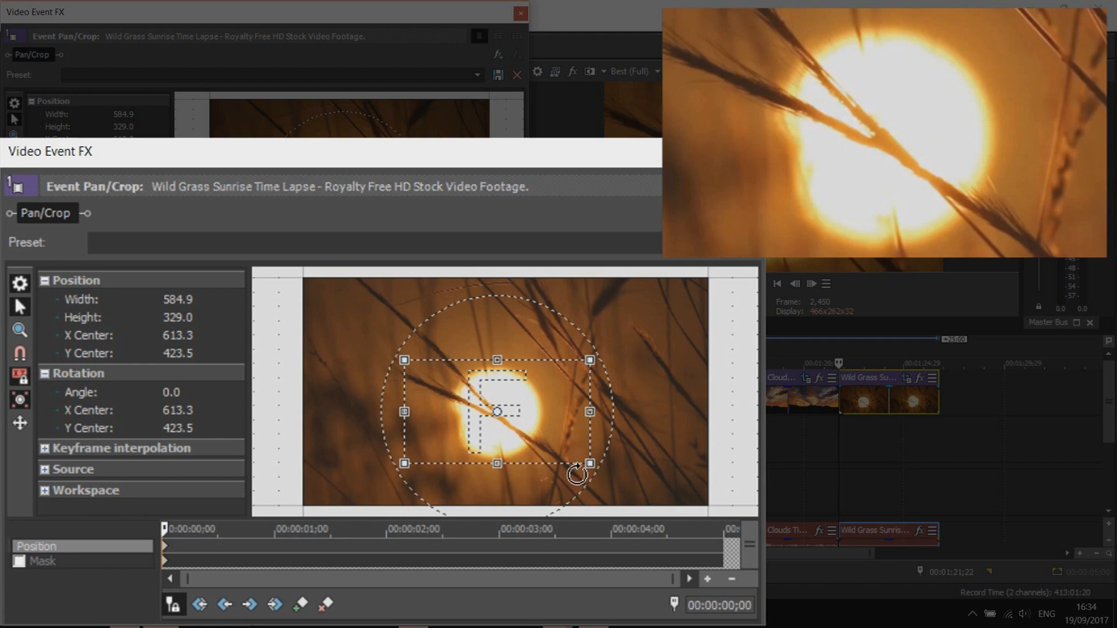
{"action": "mouse_move", "coordinate": [385, 423]}
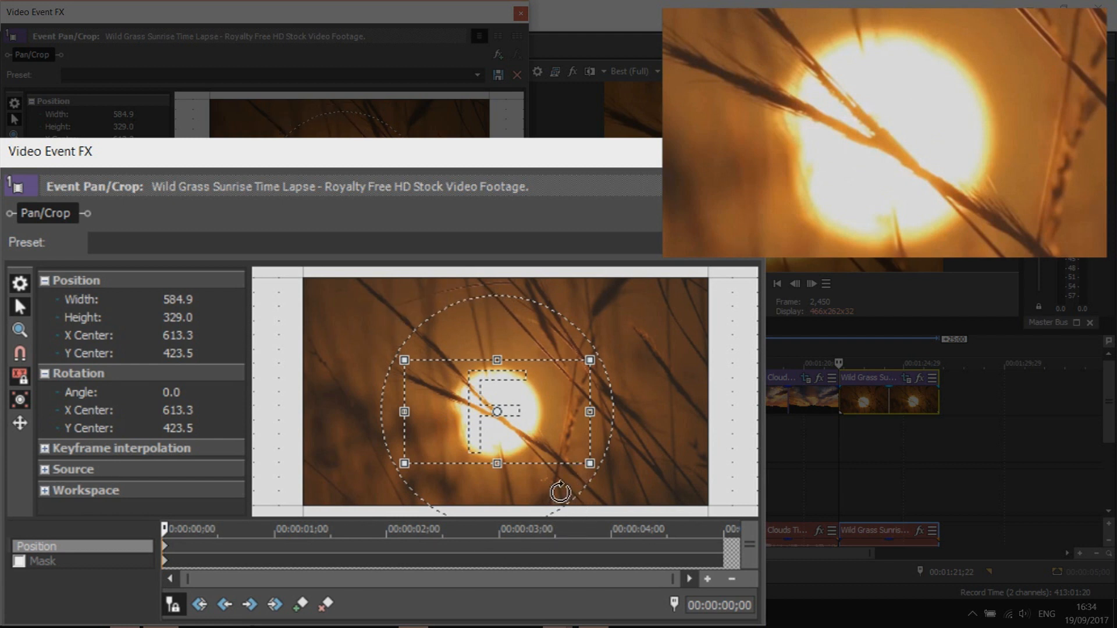
{"action": "left_click_drag", "start_coordinate": [560, 492], "coordinate": [599, 482]}
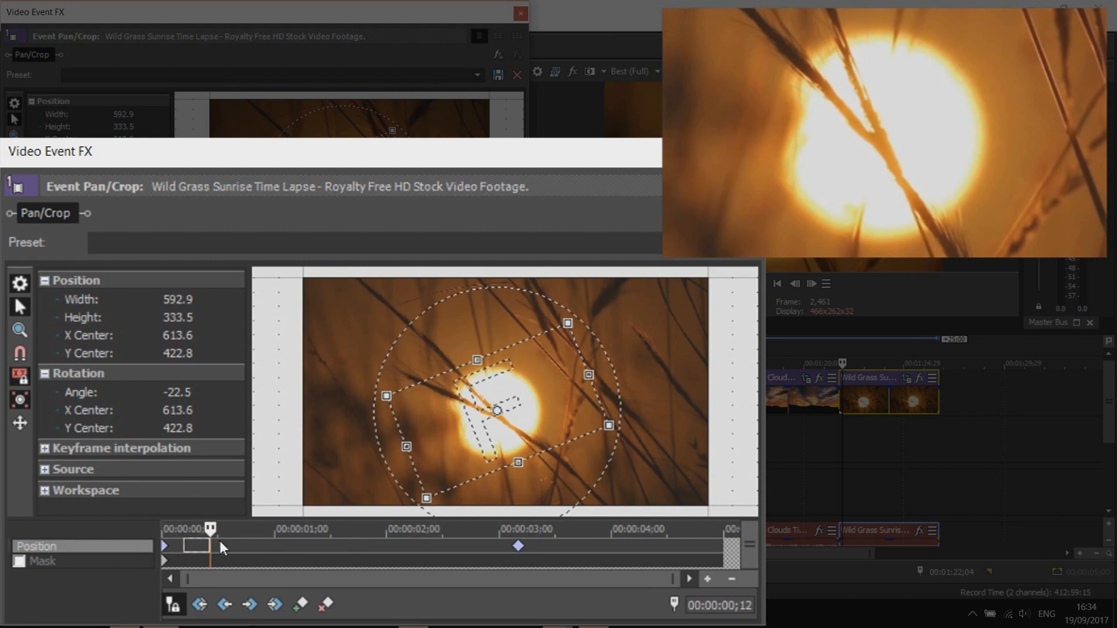
Add later keyframes that rotate and resize the Wild Grass crop frame over time
{"action": "left_click_drag", "start_coordinate": [211, 544], "coordinate": [296, 545]}
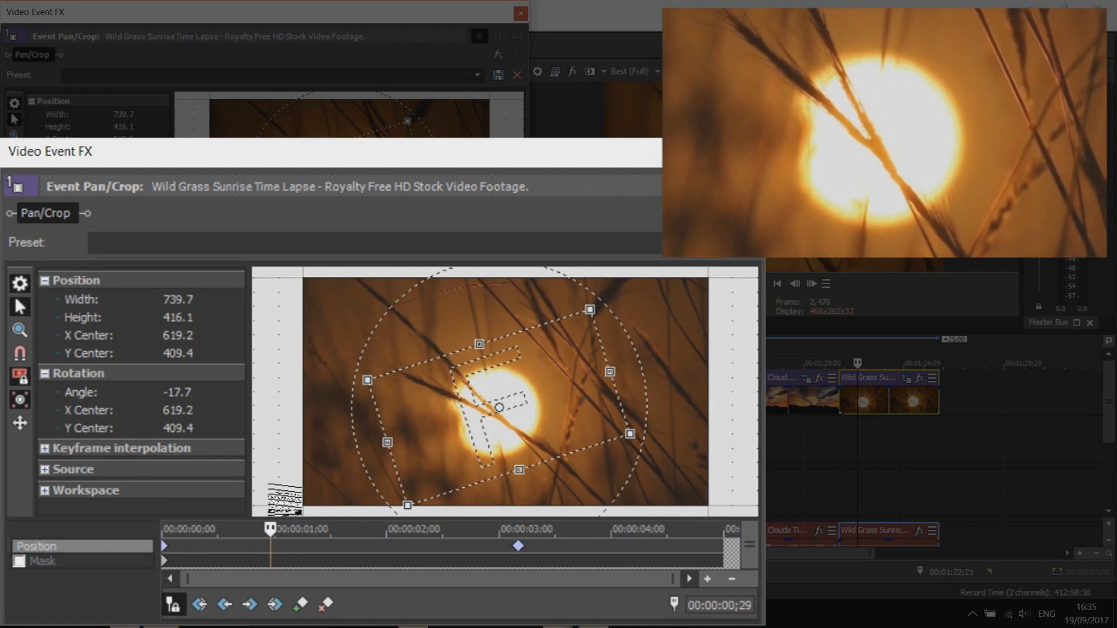
{"action": "left_click_drag", "start_coordinate": [407, 506], "coordinate": [413, 497]}
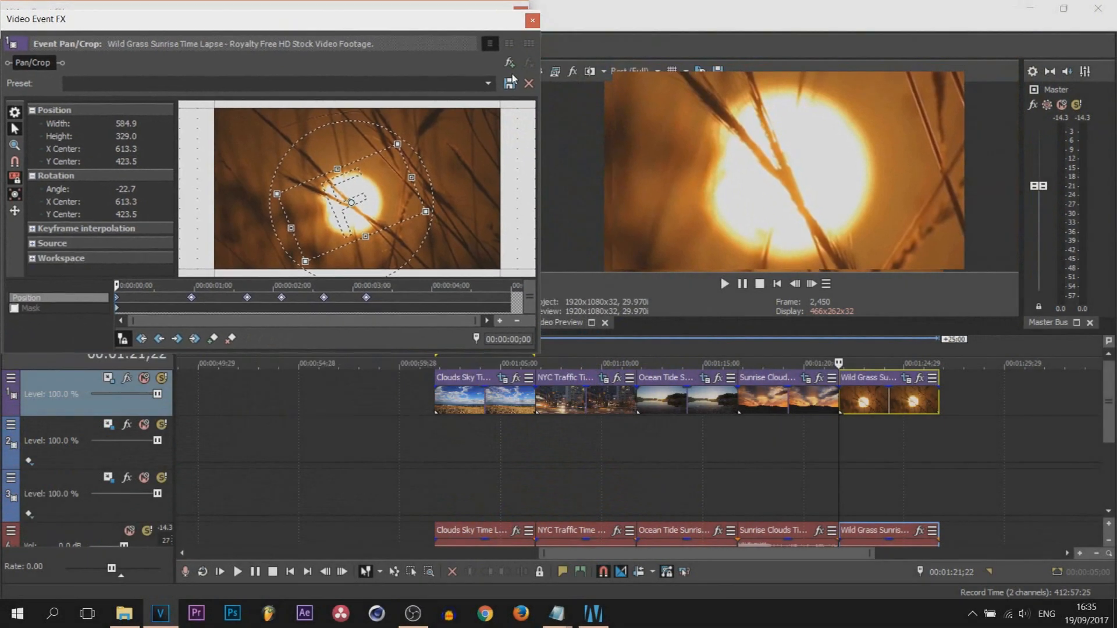
{"action": "left_click", "coordinate": [531, 20]}
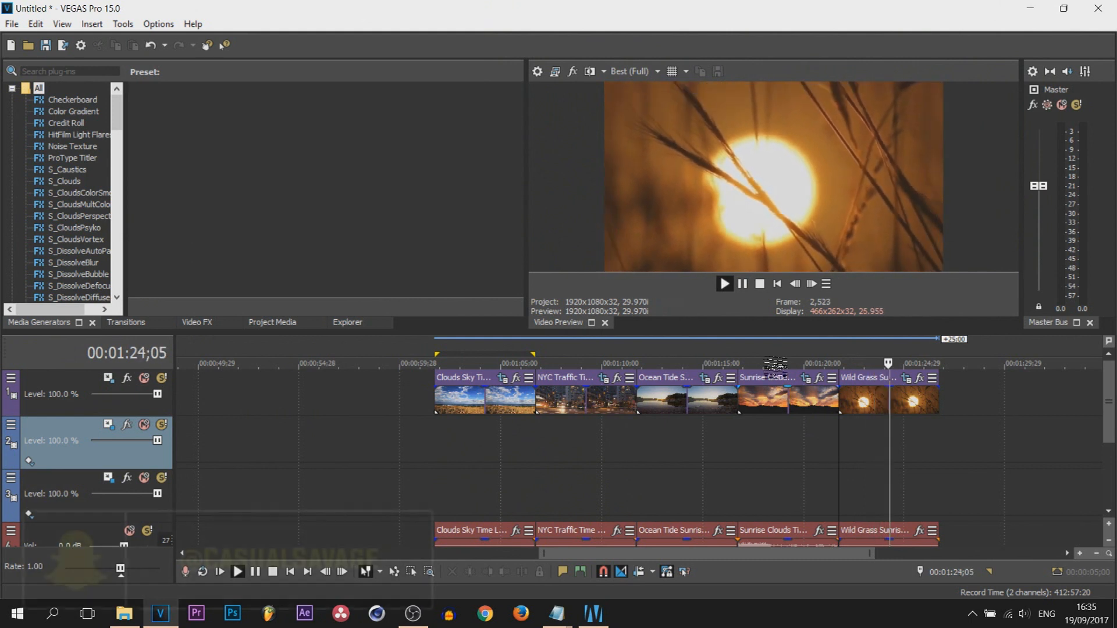
{"action": "left_click", "coordinate": [741, 284]}
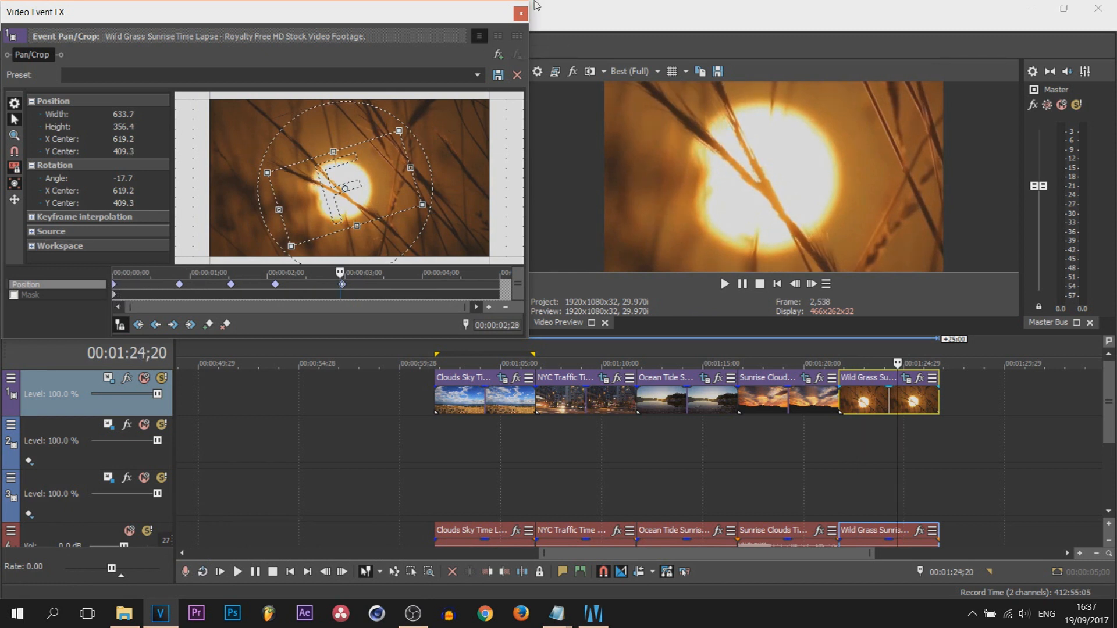
Close the Wild Grass Sunrise Pan/Crop window, keeping its keyframed framing
{"action": "left_click", "coordinate": [516, 13]}
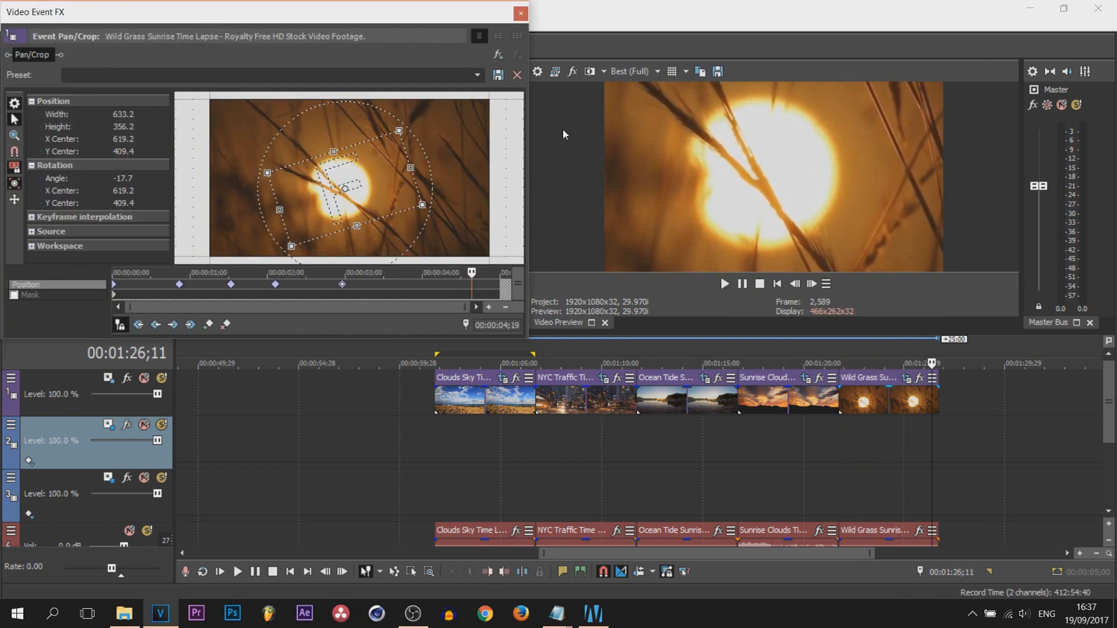
{"action": "left_click", "coordinate": [519, 13]}
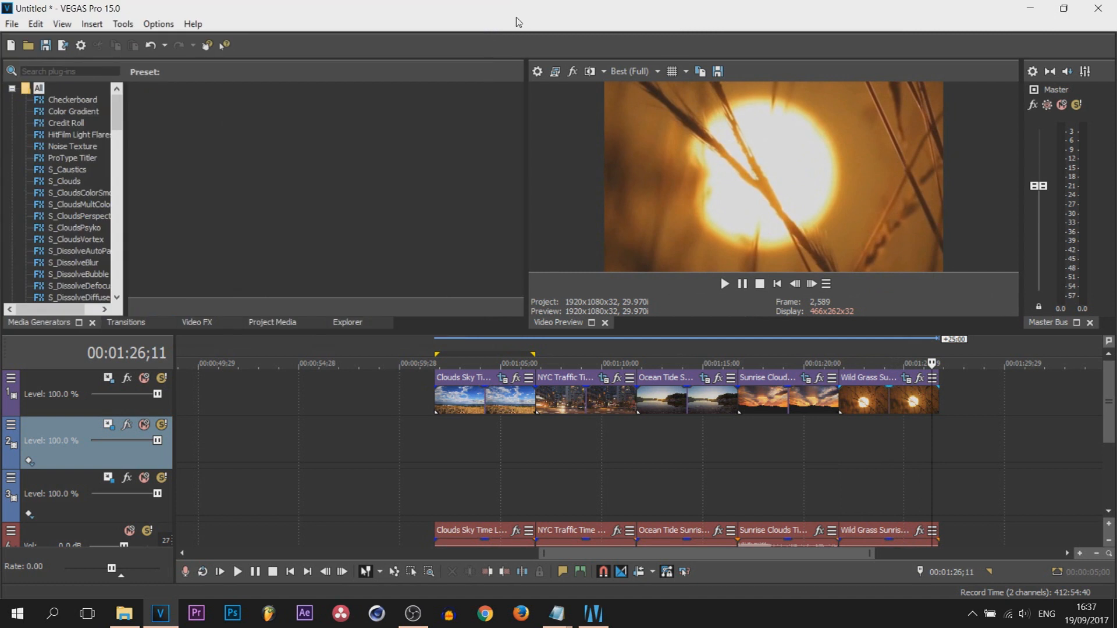